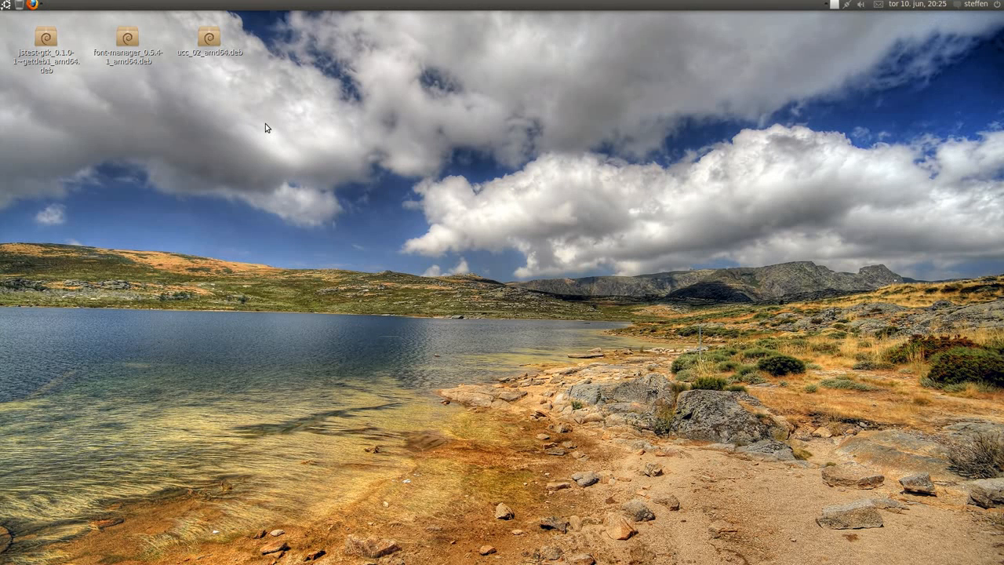
mouse_move(6, 10)
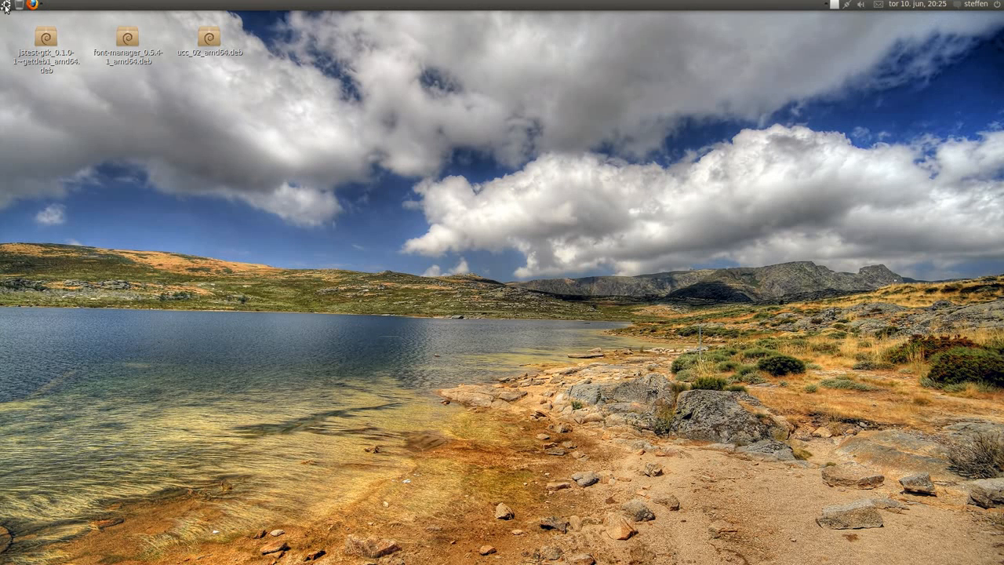
Step: Launch Ubuntu Control Center and open System Information from the Hardware category
left_click(6, 6)
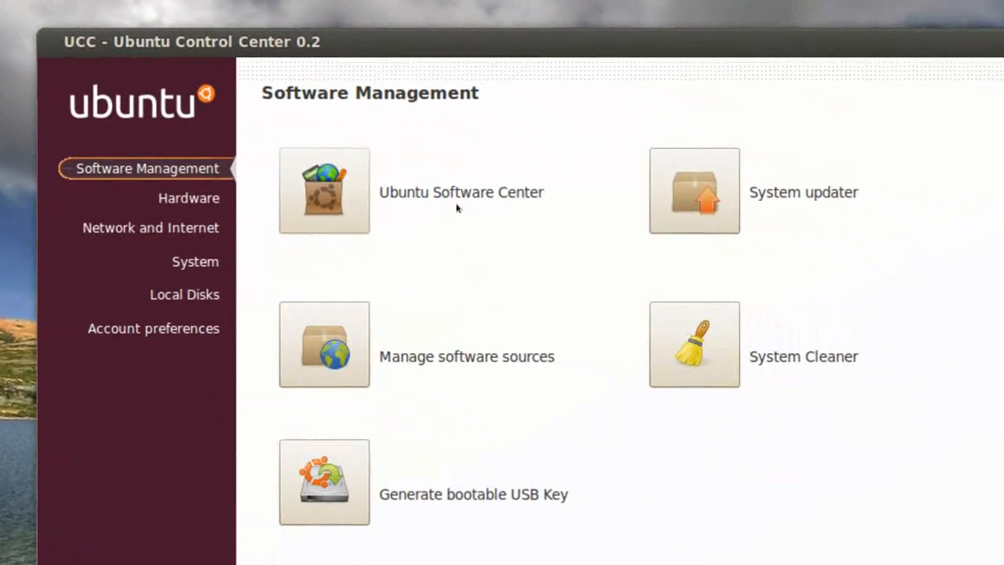
scroll("down", 3)
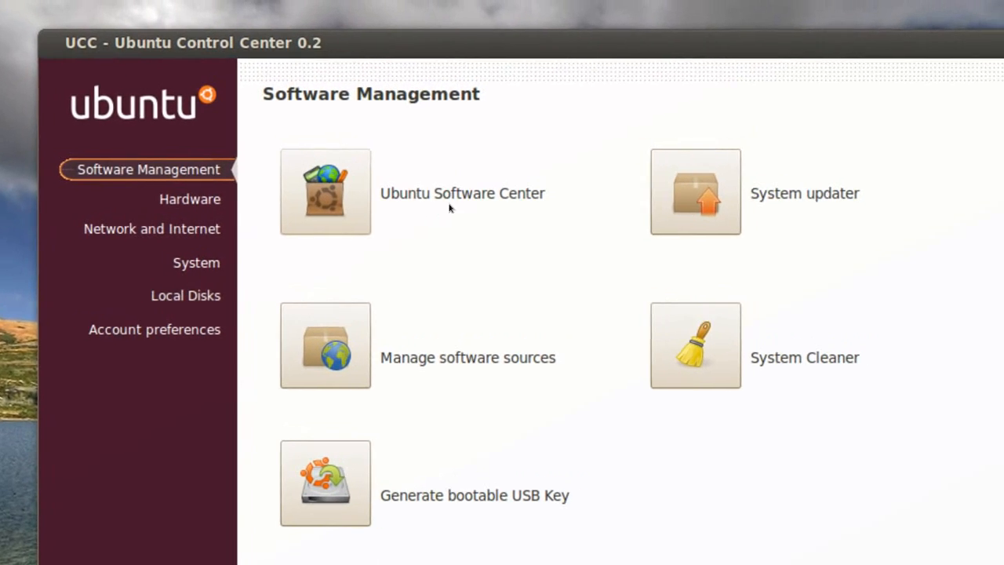
scroll("down", 3)
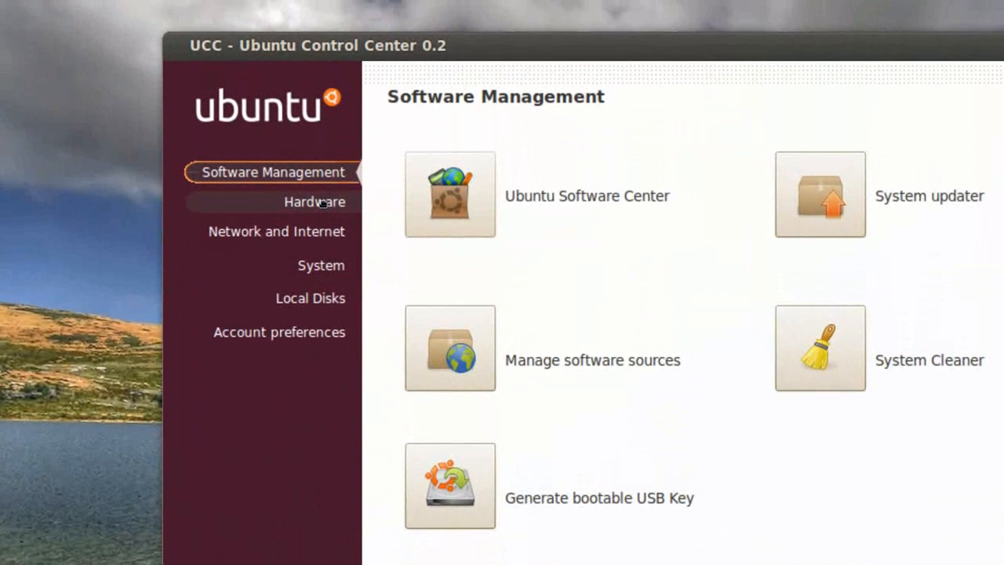
left_click(314, 202)
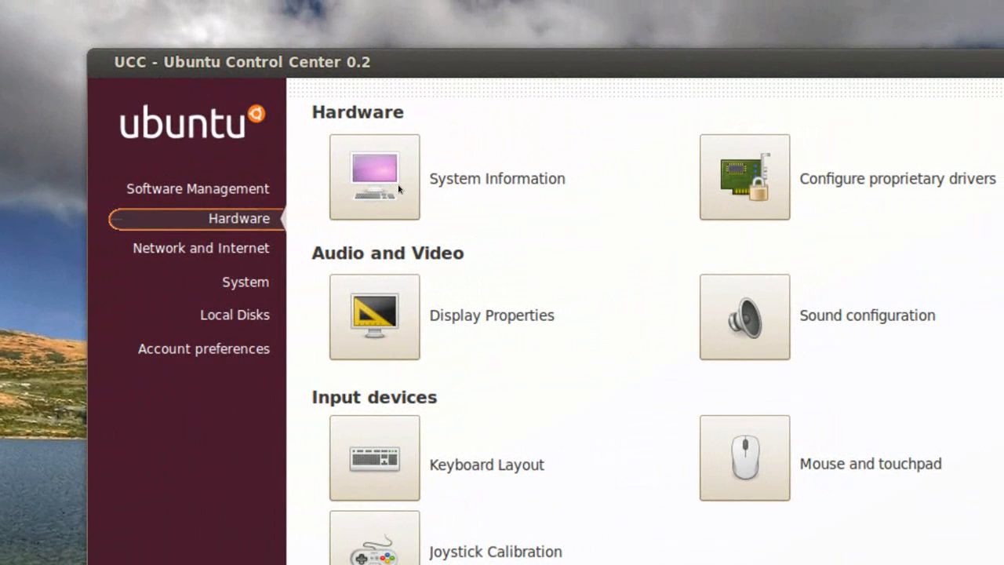
left_click(374, 177)
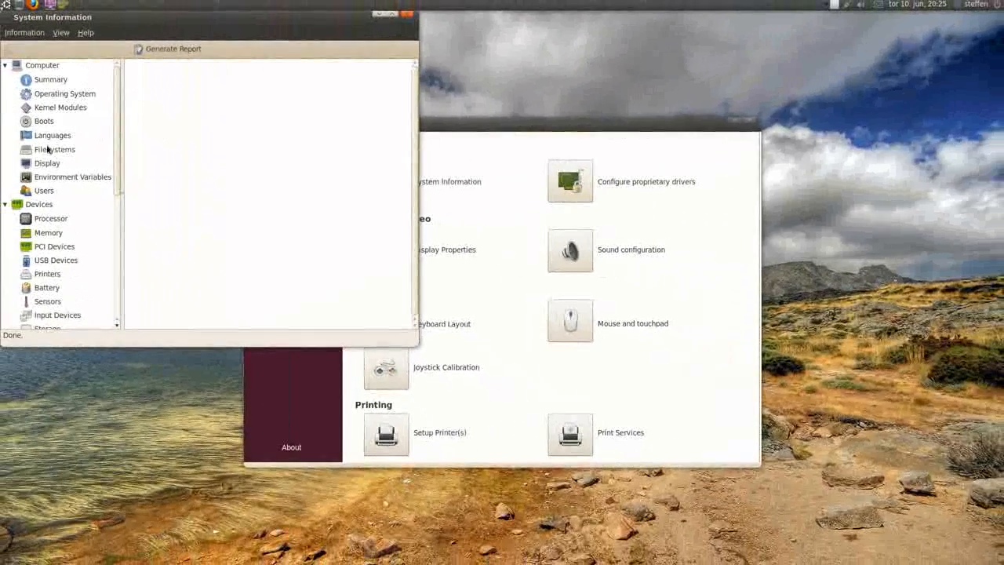
Step: View the DMI page's BIOS and board details, then close System Information
scroll("down", 3)
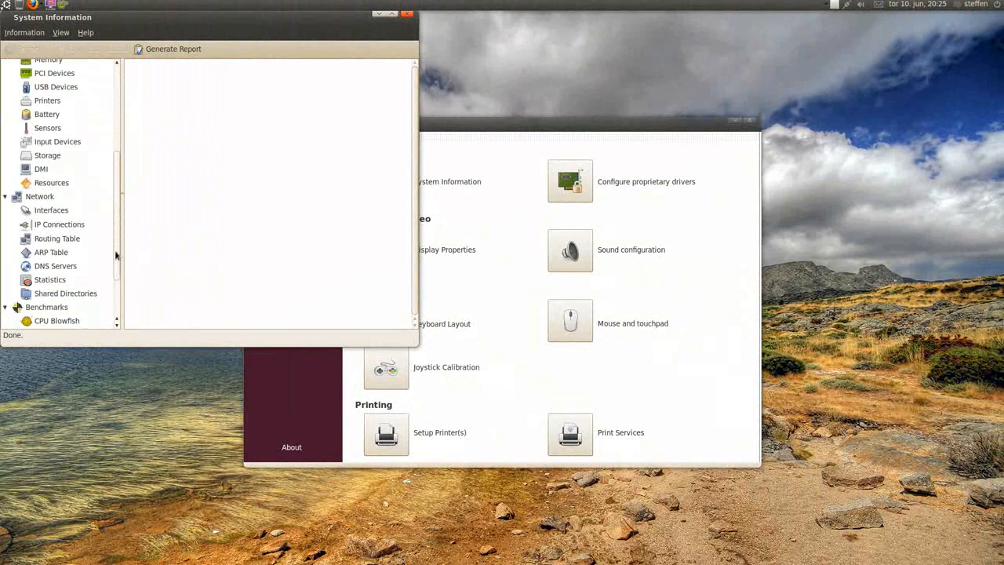
scroll("down", 3)
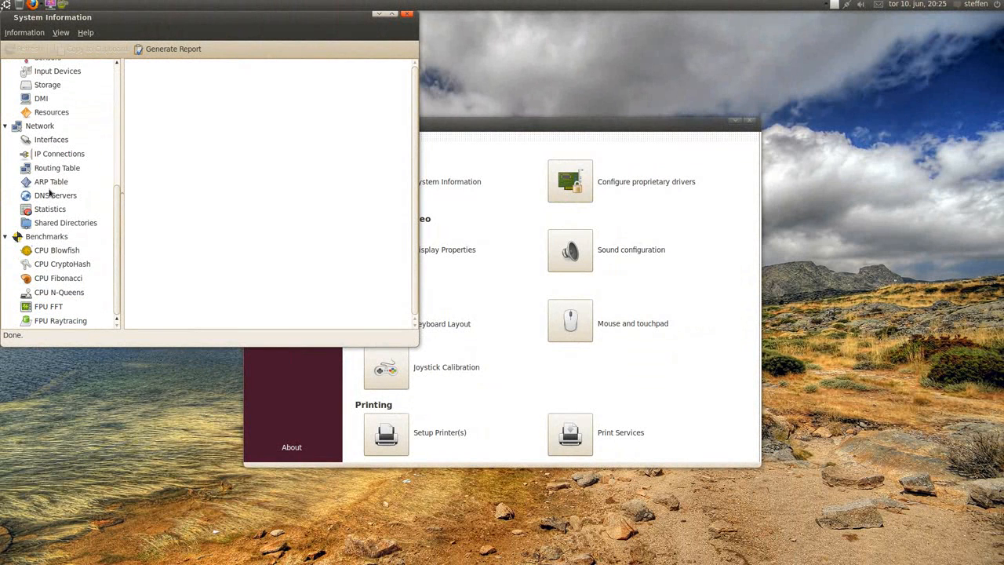
left_click(40, 98)
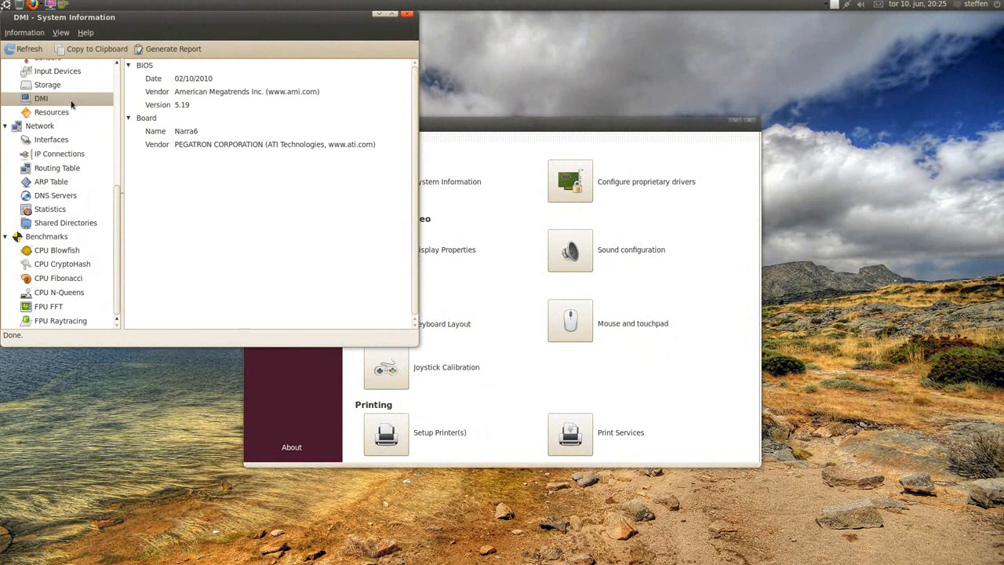
left_click(406, 14)
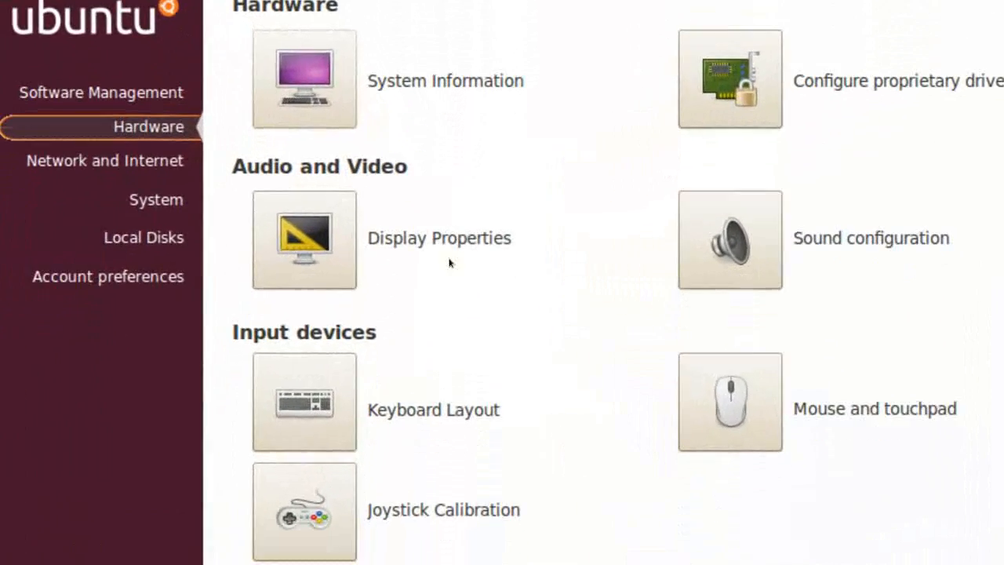
Step: Show the Network and Internet tools: connections, proxy, firewall, Bluetooth and sharing
scroll("down", 3)
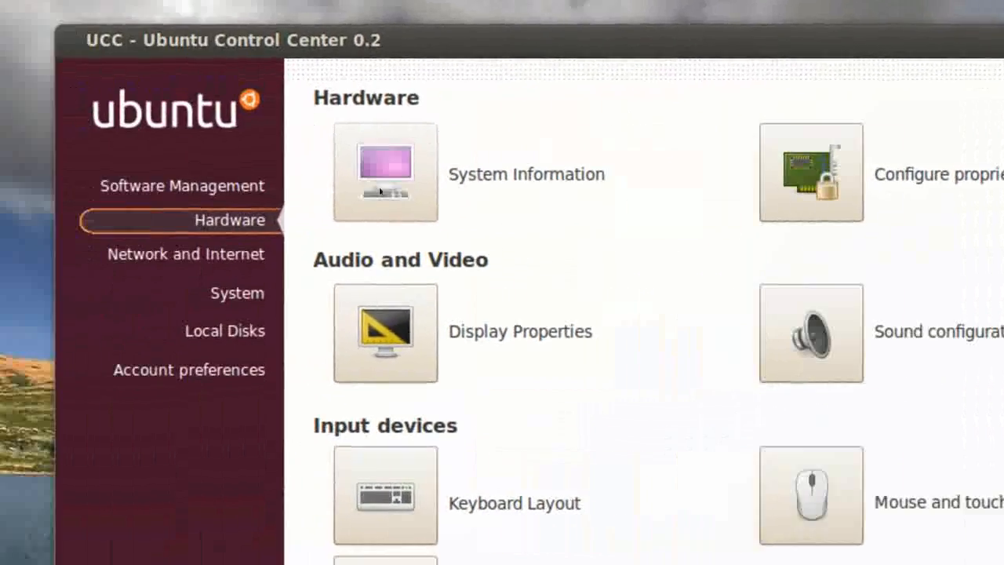
left_click(186, 253)
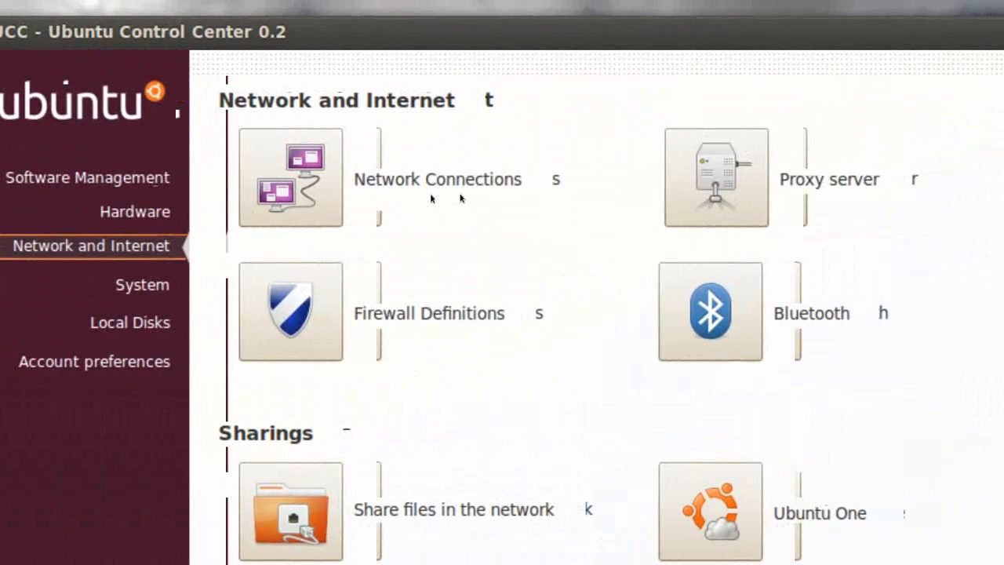
Step: Scroll through the Network and Internet tools, then open the System category
scroll("down", 3)
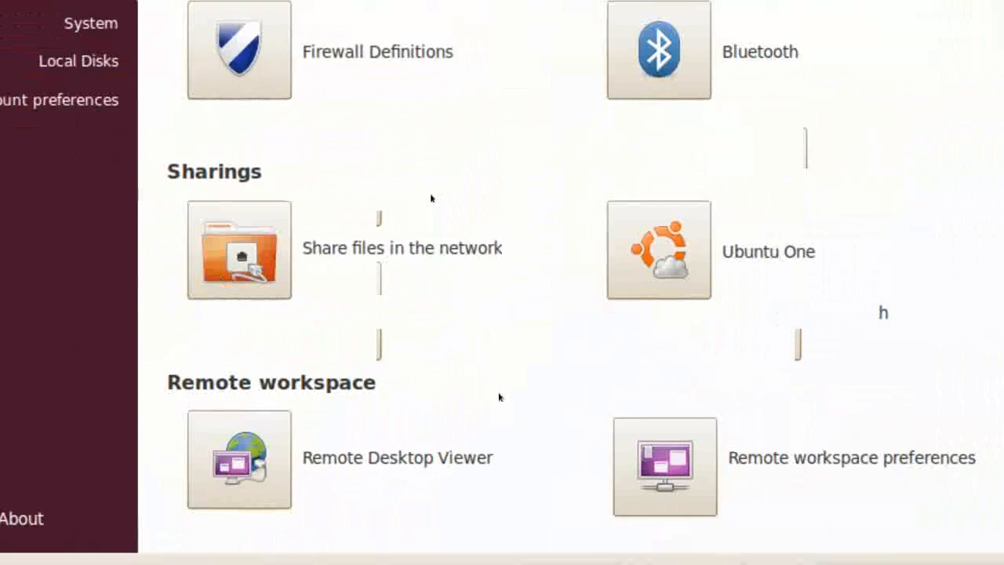
scroll("up", 3)
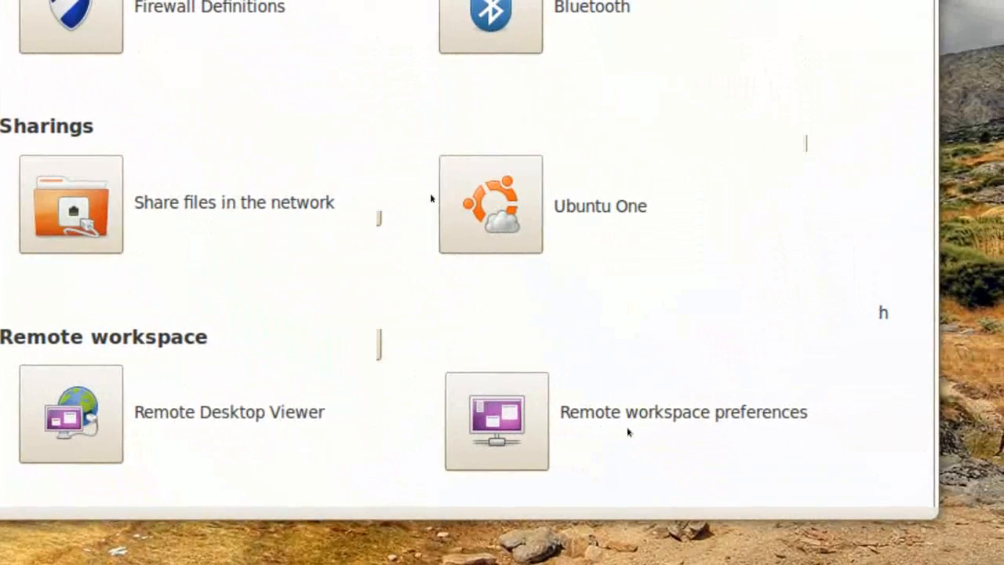
scroll("up", 3)
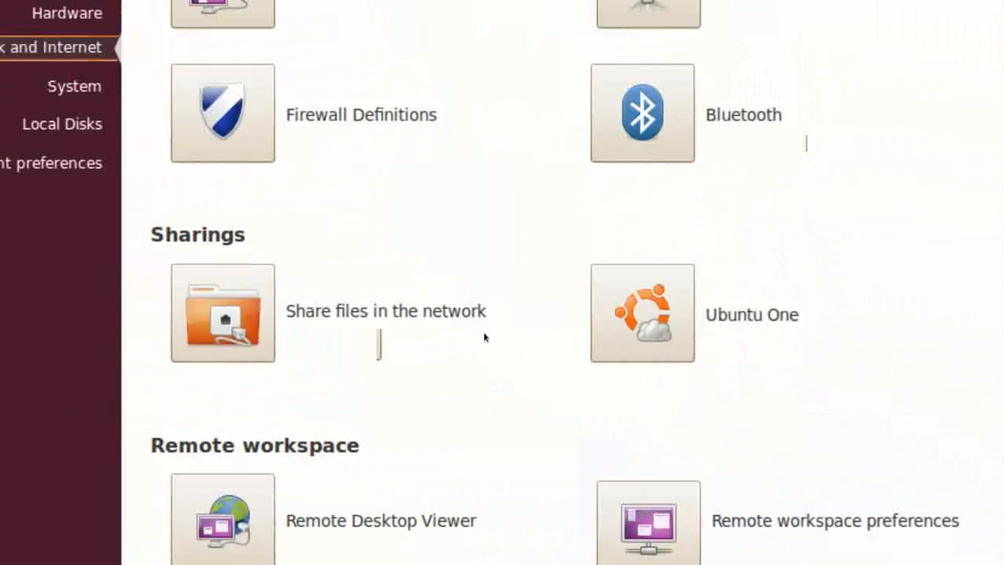
left_click(74, 86)
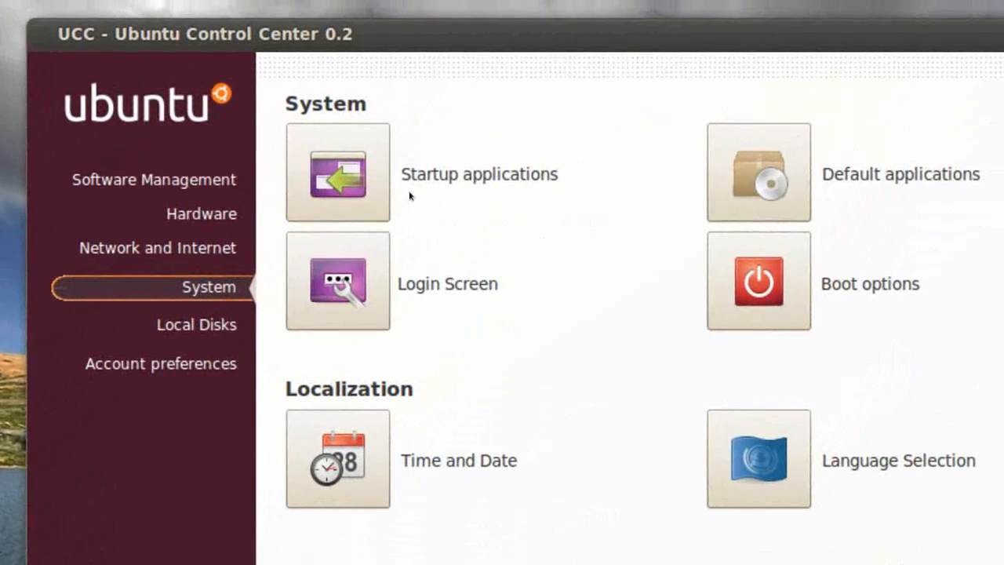
scroll("down", 3)
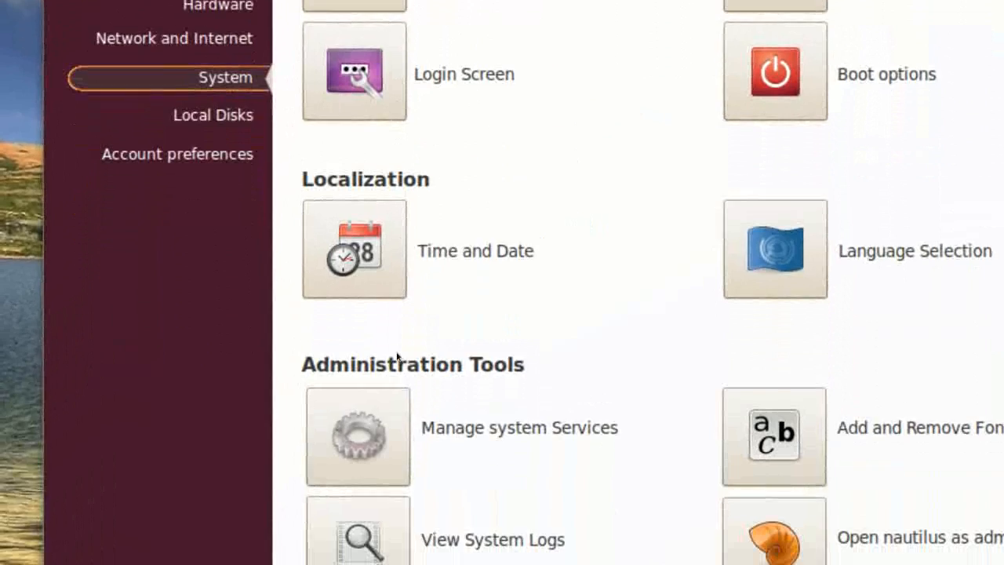
scroll("down", 3)
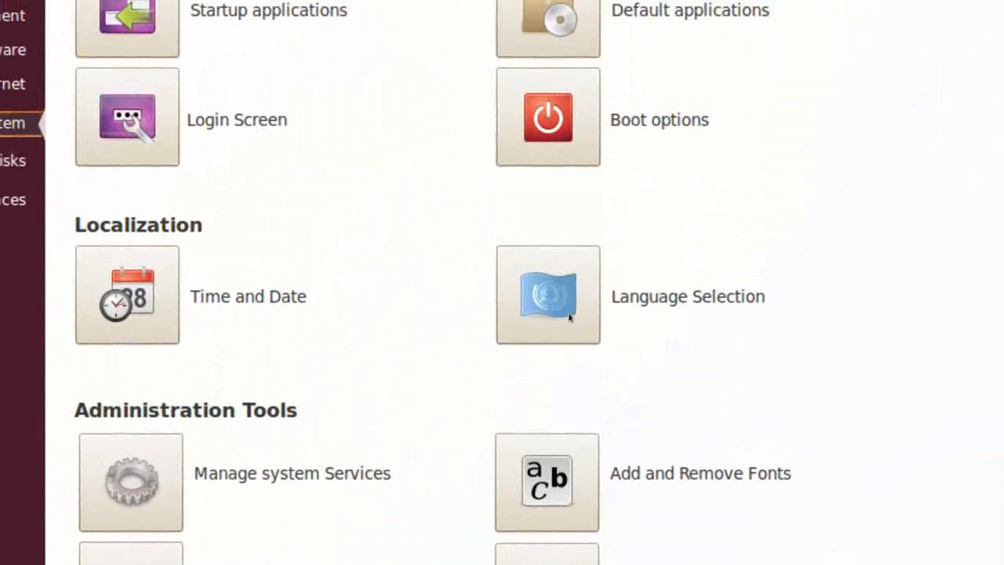
scroll("up", 3)
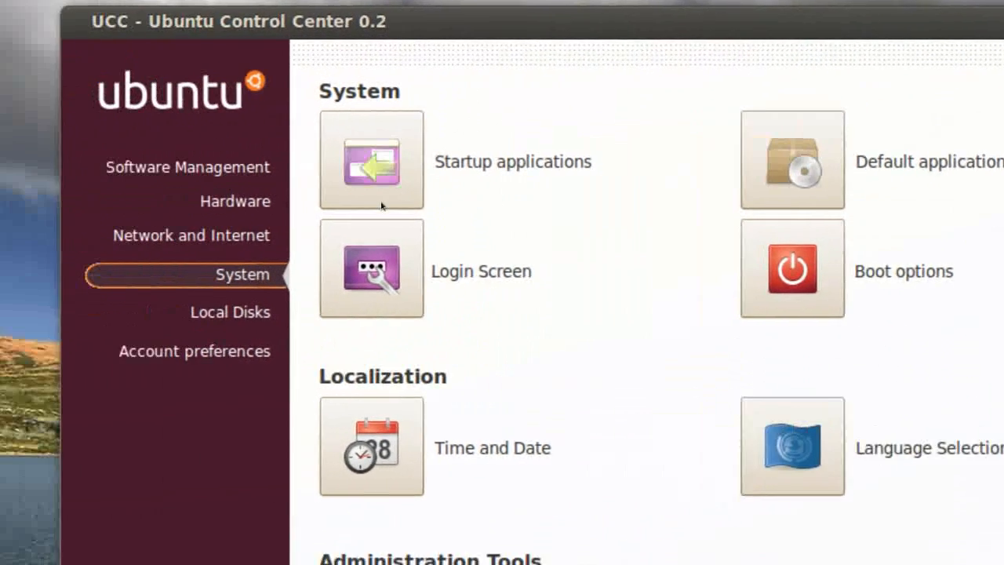
left_click(229, 311)
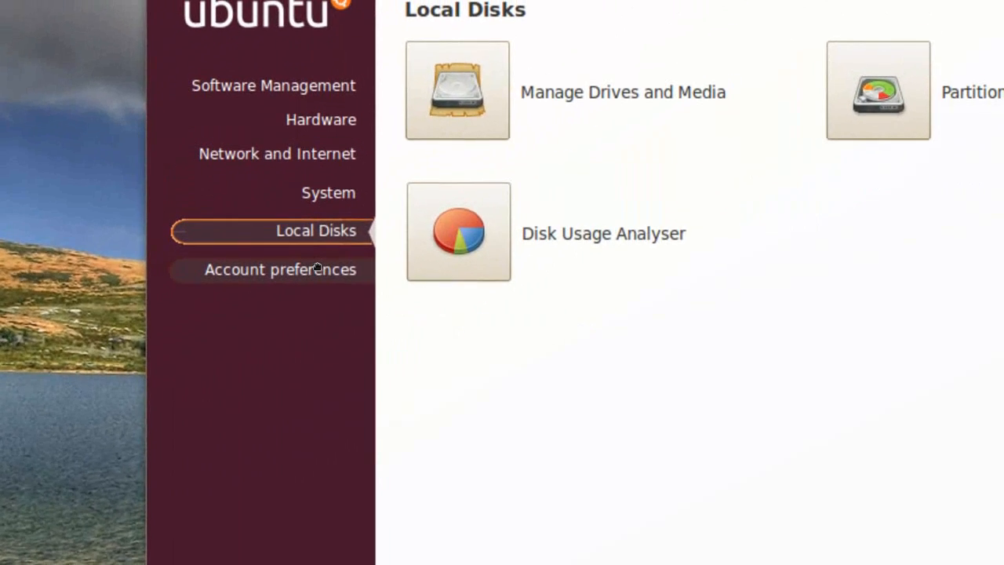
Step: Look at the Account preferences category, then go back to Software Management
left_click(280, 268)
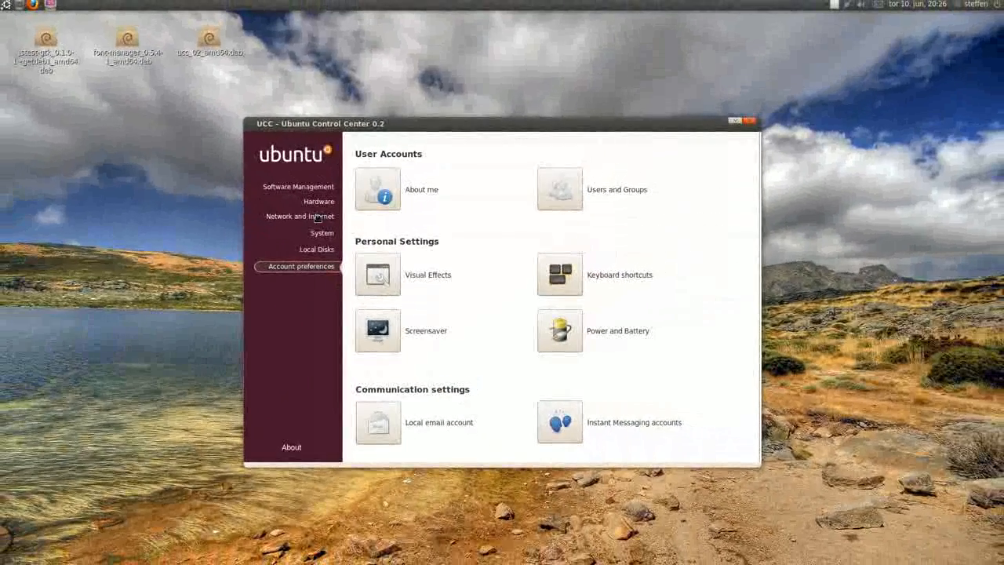
left_click(298, 186)
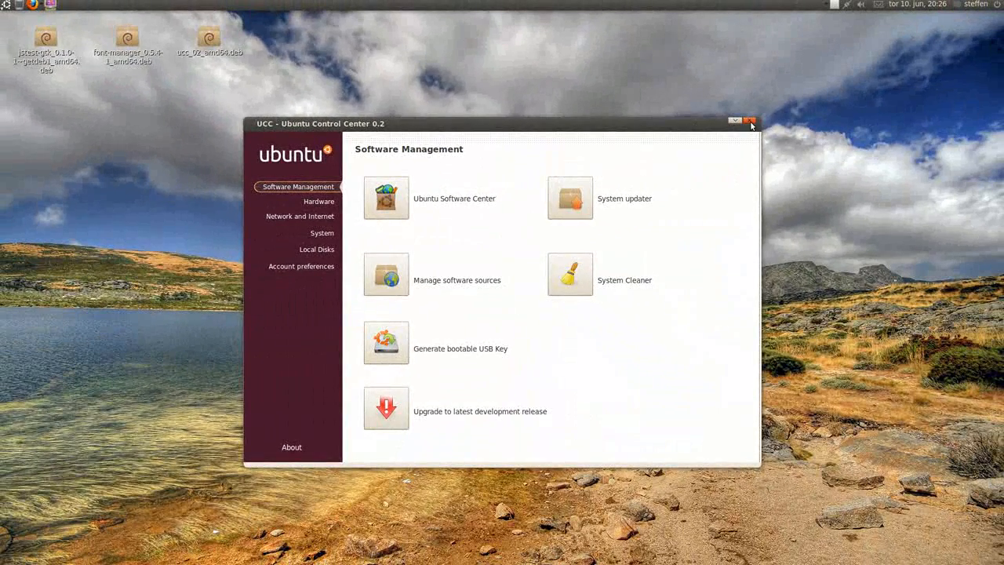
Step: Quit Ubuntu Control Center to reveal the desktop's three .deb packages
left_click(749, 121)
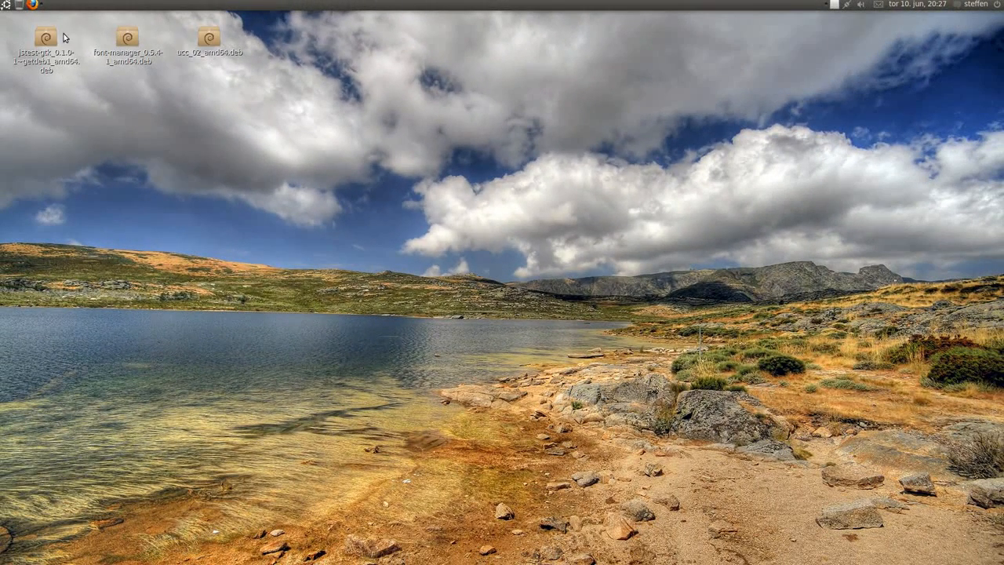
mouse_move(170, 141)
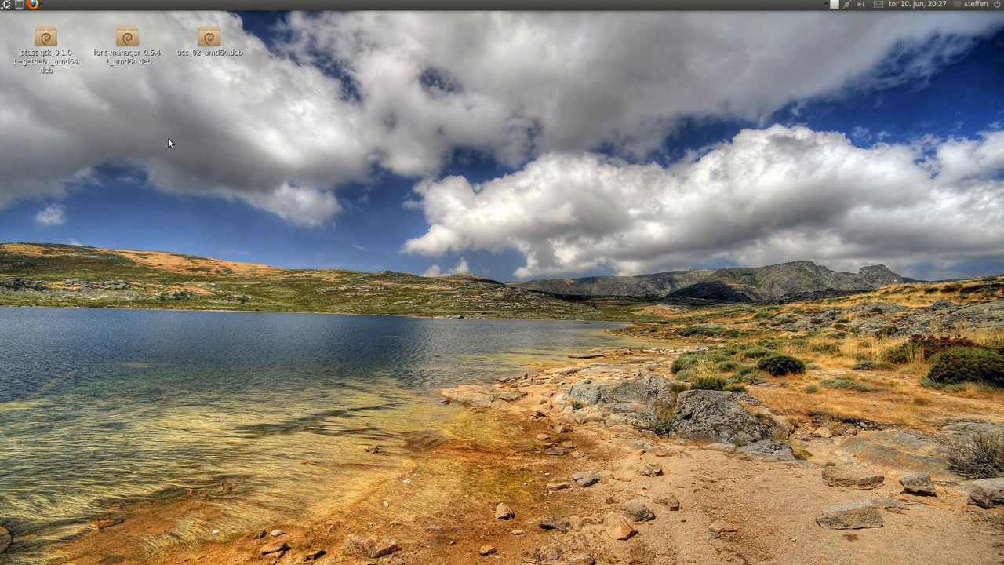
mouse_move(799, 88)
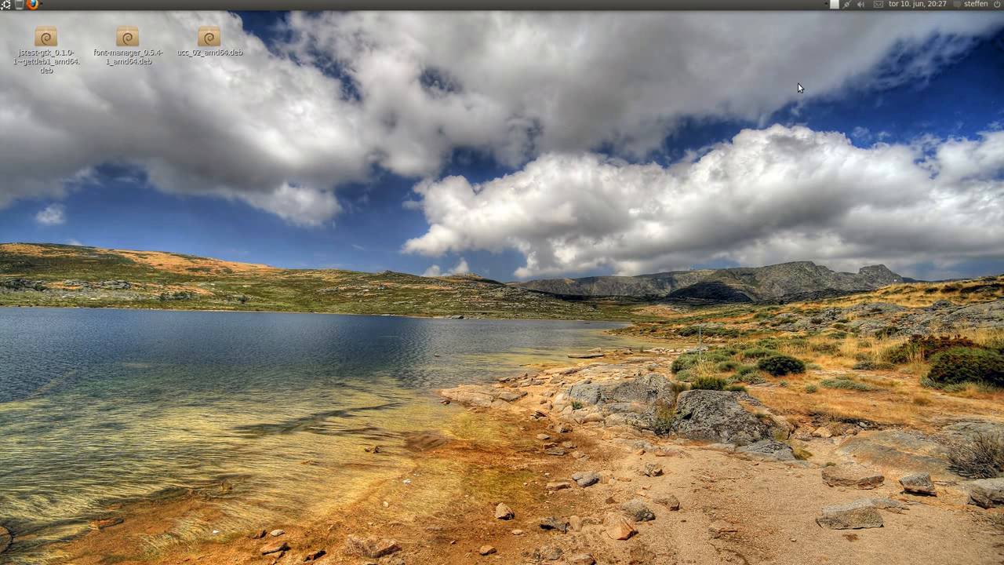